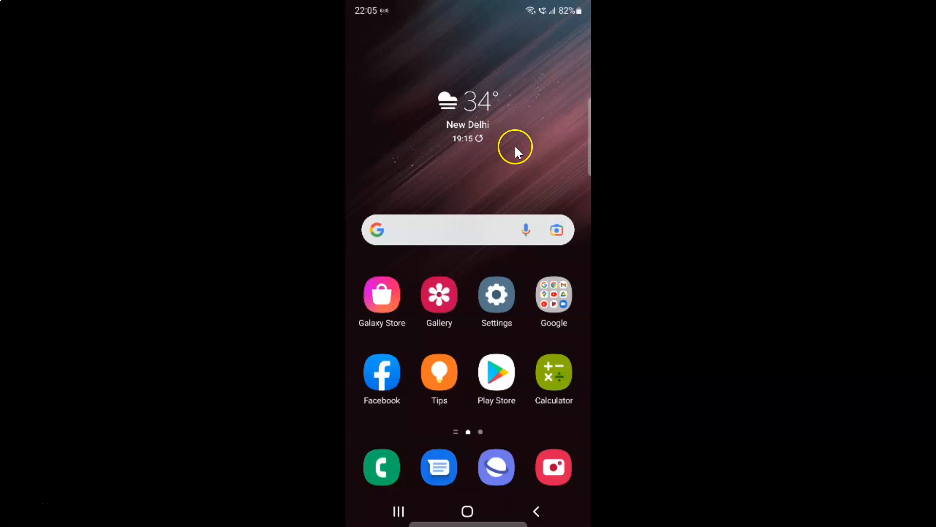
{"action": "mouse_move", "coordinate": [487, 164]}
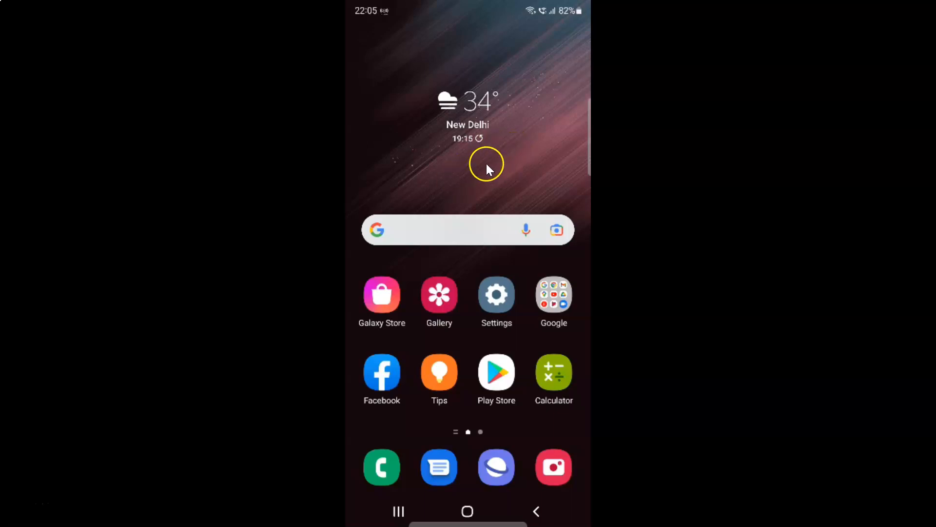
{"action": "mouse_move", "coordinate": [510, 250]}
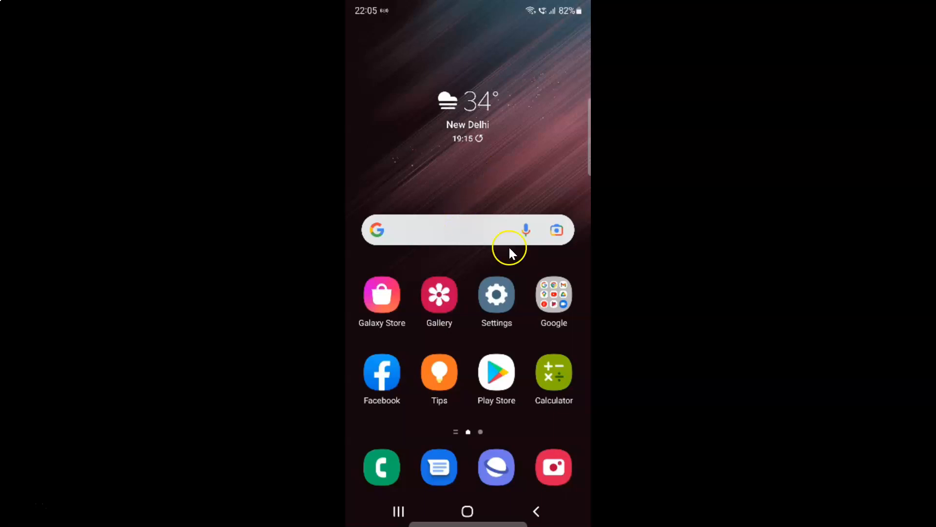
{"action": "mouse_move", "coordinate": [496, 297]}
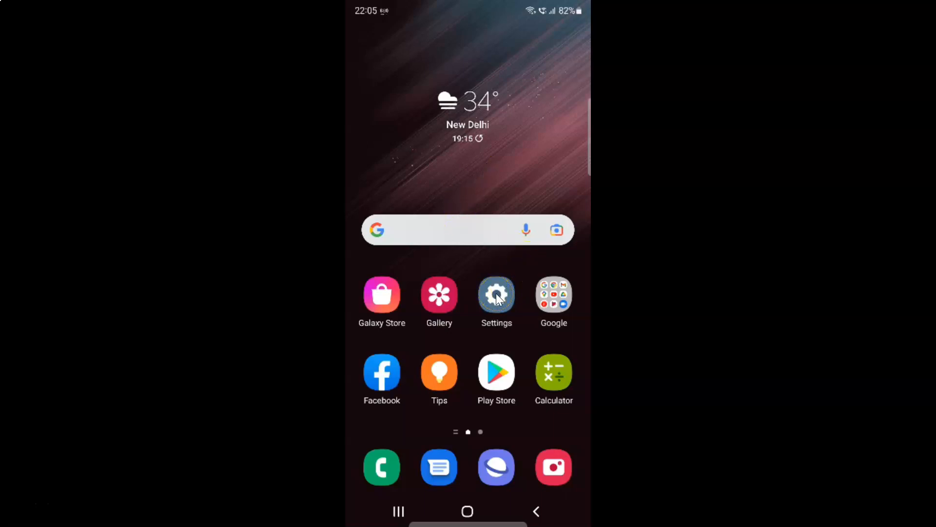
Step: Go from the phone's Settings app into the Sounds and vibration page
{"action": "left_click", "coordinate": [496, 295]}
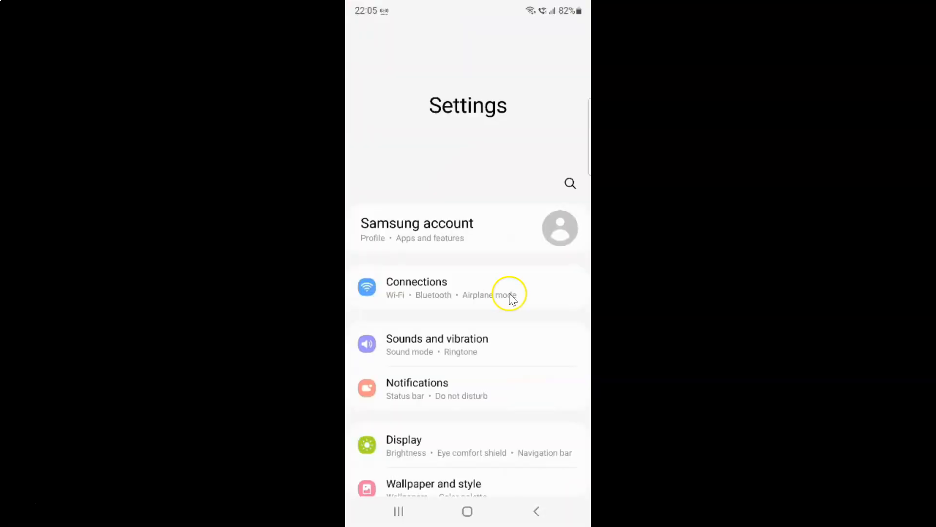
{"action": "mouse_move", "coordinate": [542, 265]}
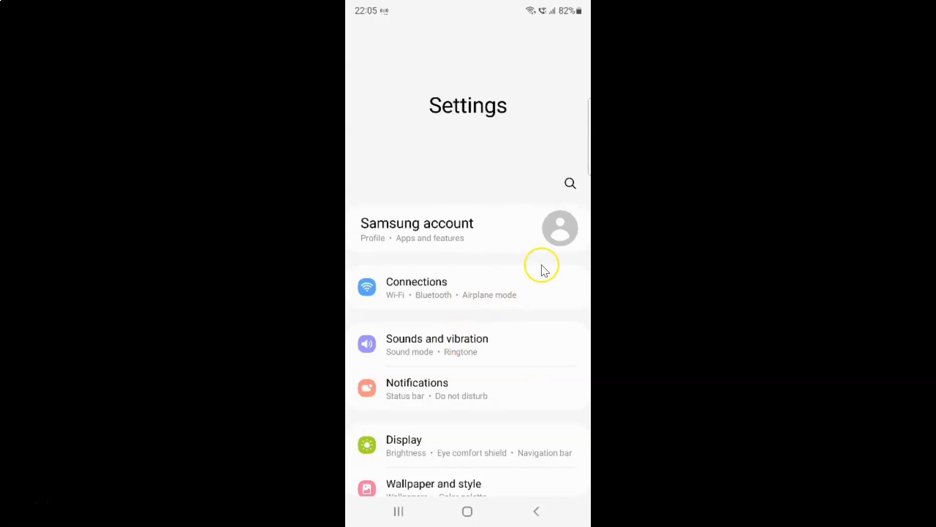
{"action": "mouse_move", "coordinate": [409, 344]}
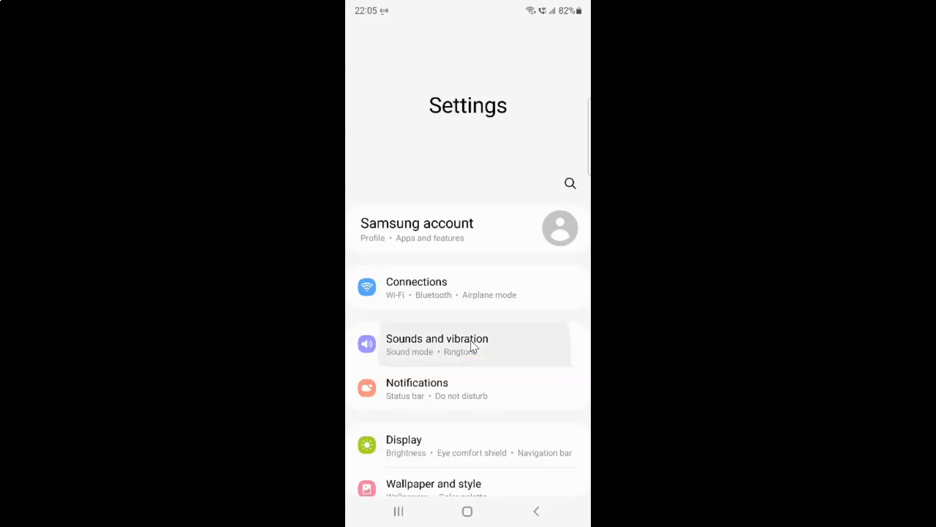
{"action": "left_click", "coordinate": [437, 344]}
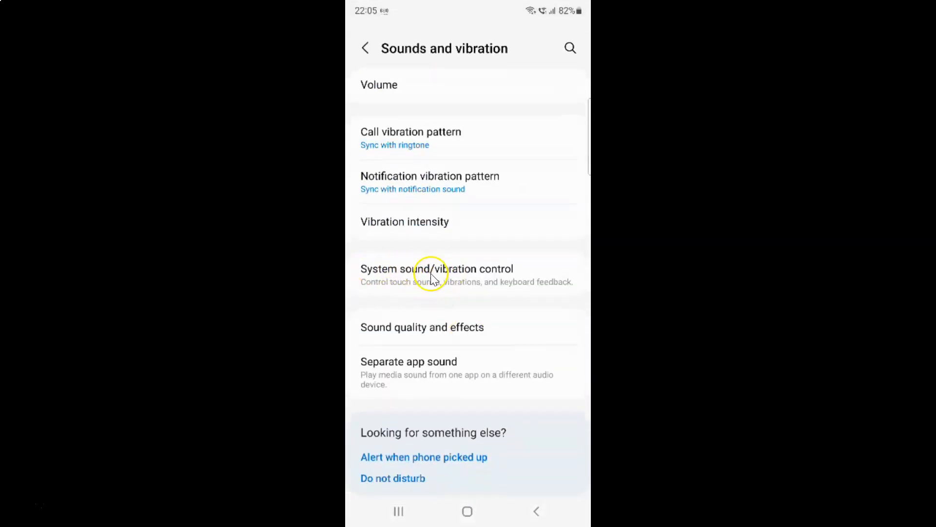
{"action": "mouse_move", "coordinate": [451, 276]}
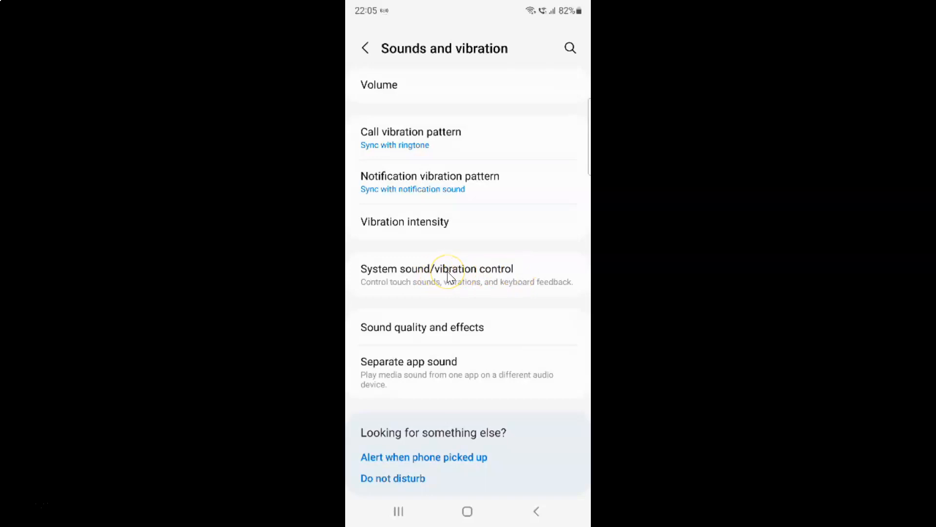
Step: Enter System sound/vibration control, where the Samsung Keyboard sound is still on
{"action": "left_click", "coordinate": [437, 269]}
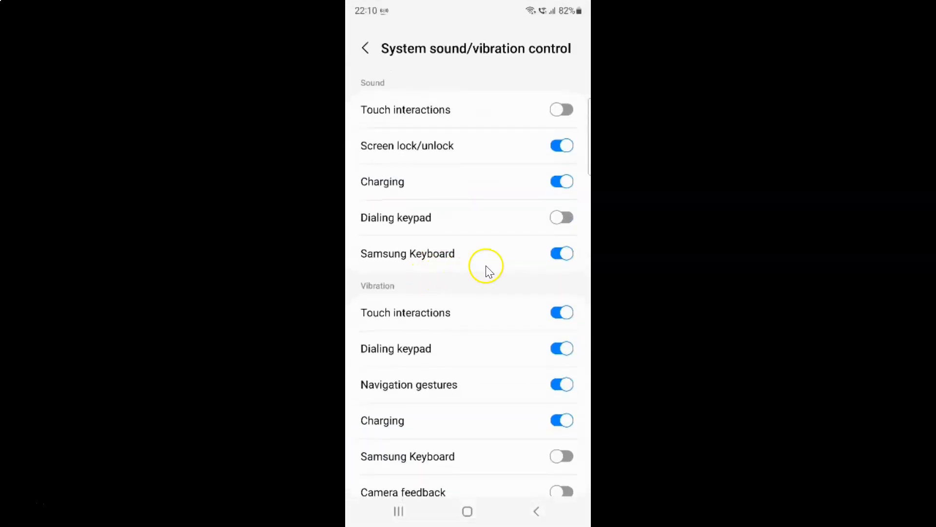
{"action": "mouse_move", "coordinate": [472, 209]}
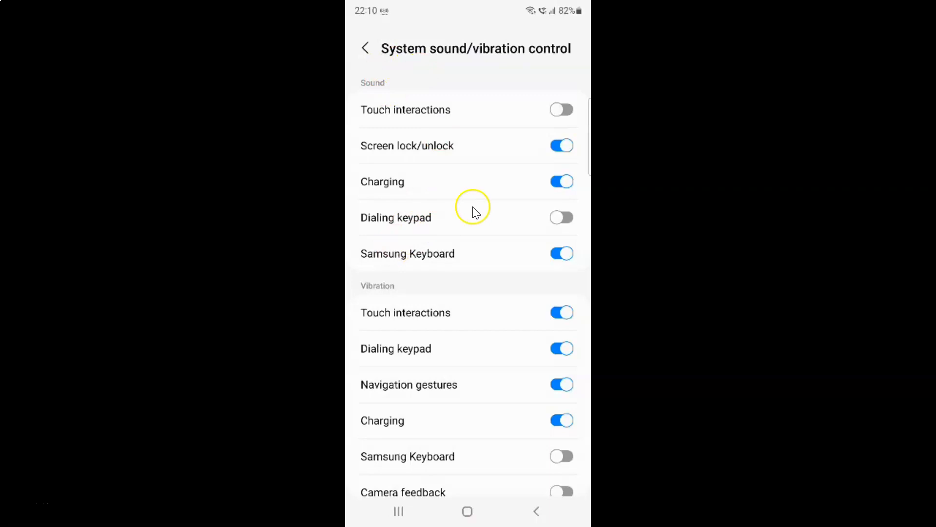
{"action": "mouse_move", "coordinate": [411, 254]}
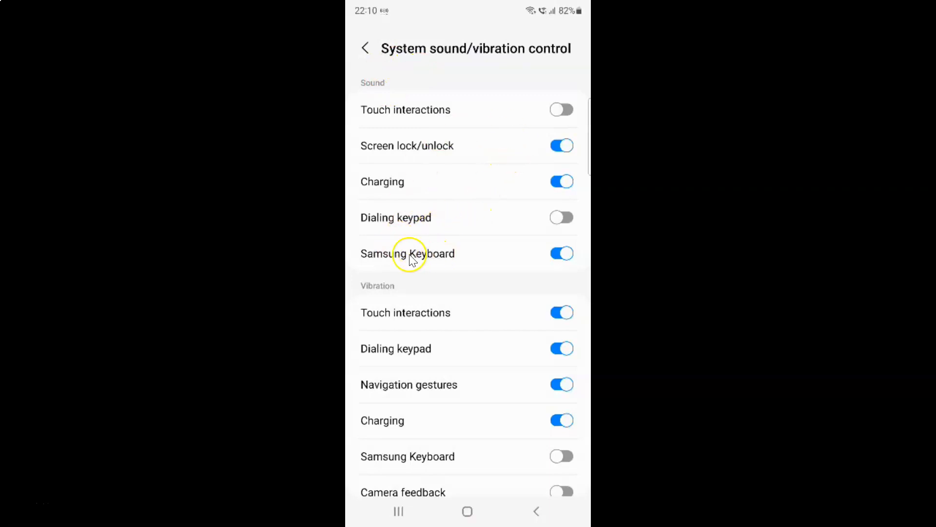
{"action": "mouse_move", "coordinate": [460, 260]}
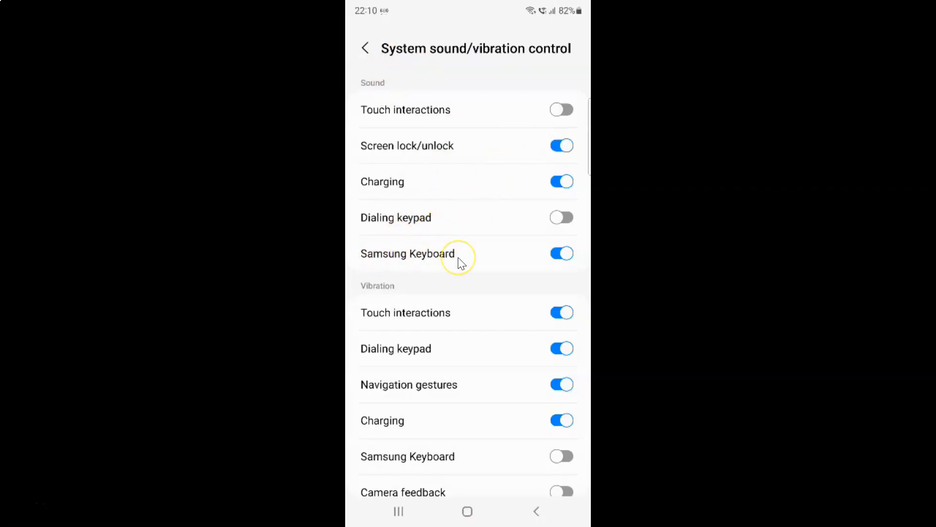
{"action": "mouse_move", "coordinate": [378, 84]}
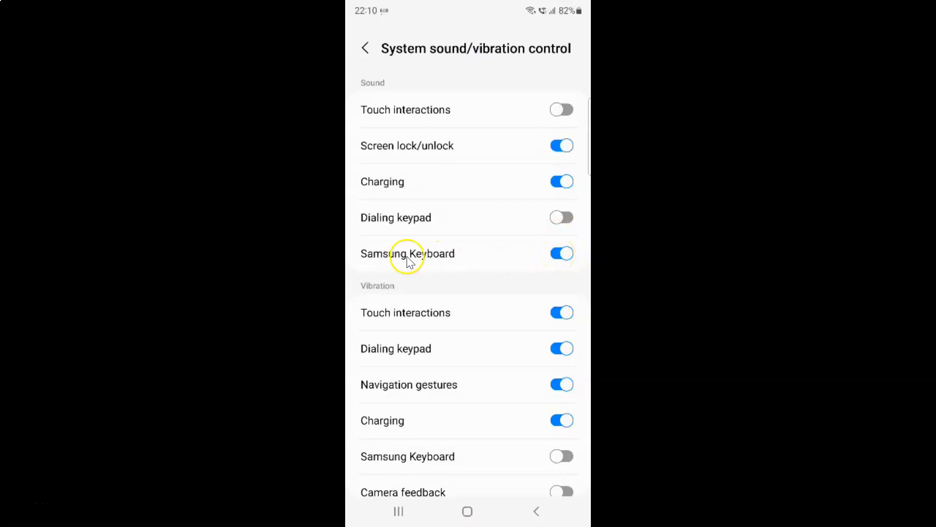
{"action": "mouse_move", "coordinate": [470, 263]}
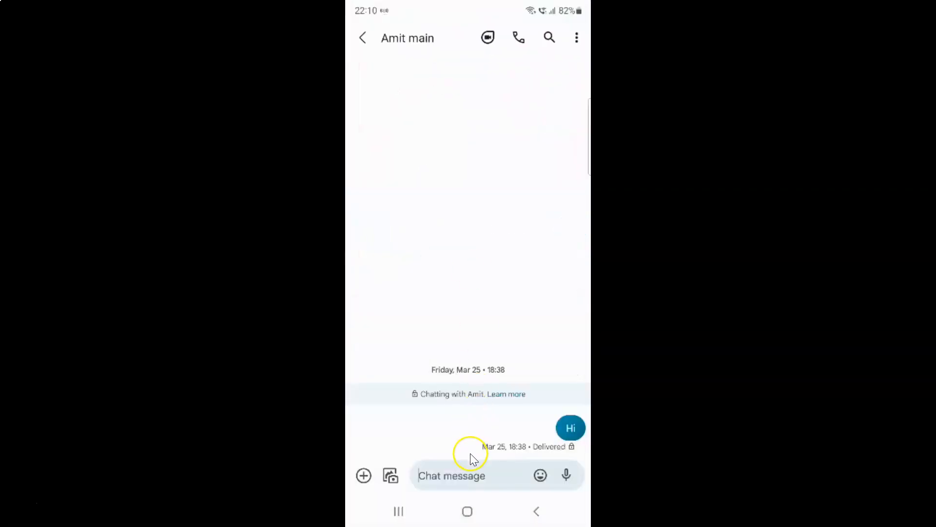
Step: Test typing sounds in a Messages chat, then switch the Samsung Keyboard sound toggle off
{"action": "left_click", "coordinate": [466, 476]}
{"action": "type", "text": "Hi how are you"}
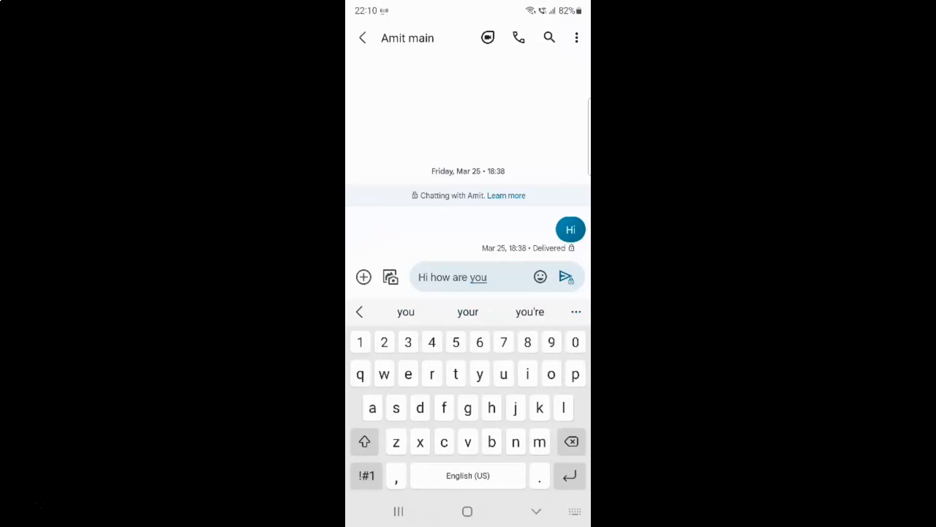
{"action": "mouse_move", "coordinate": [528, 338]}
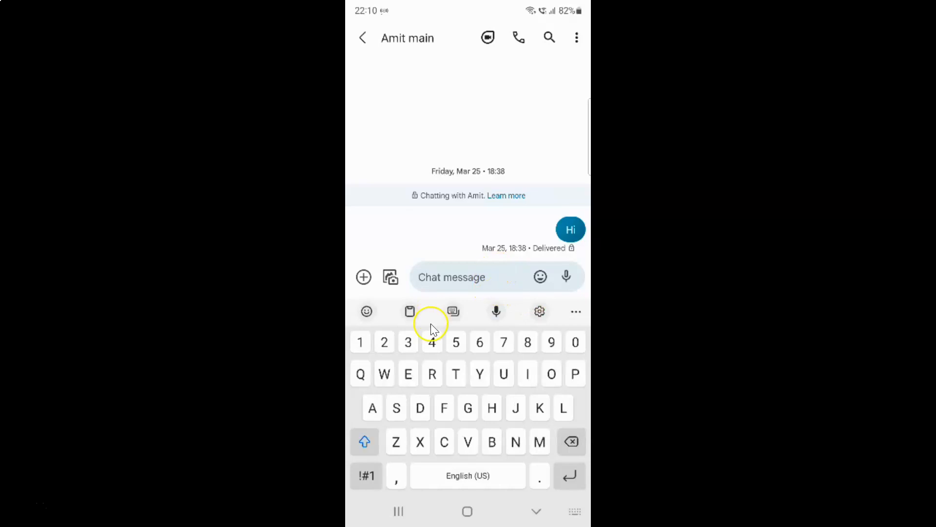
{"action": "mouse_move", "coordinate": [464, 367]}
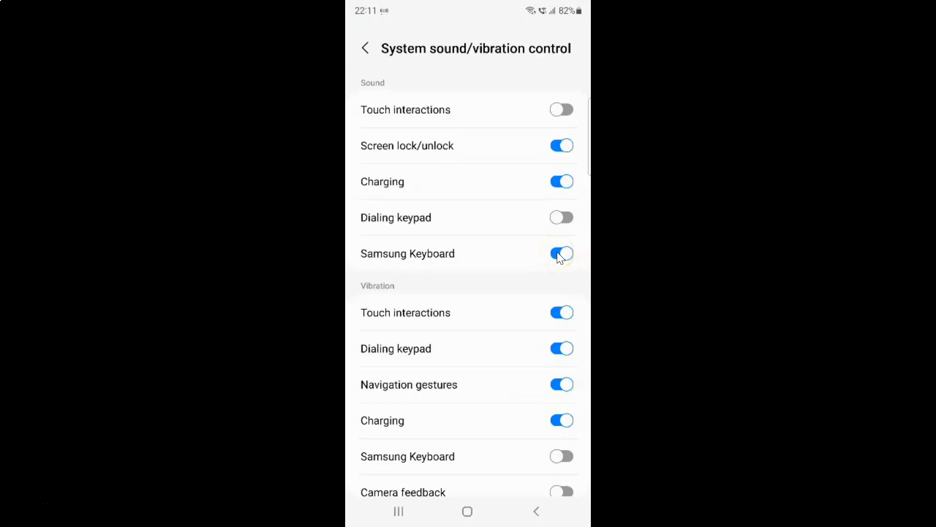
{"action": "left_click", "coordinate": [561, 253]}
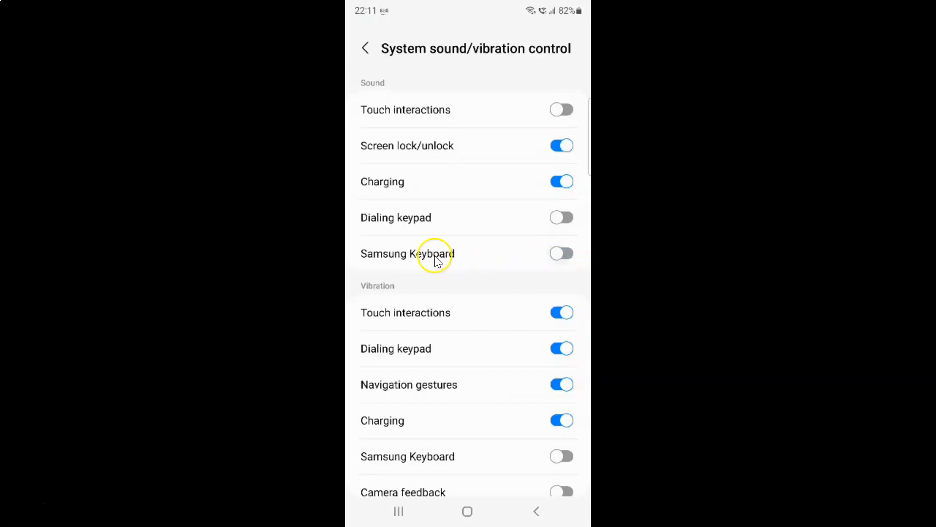
{"action": "mouse_move", "coordinate": [478, 251]}
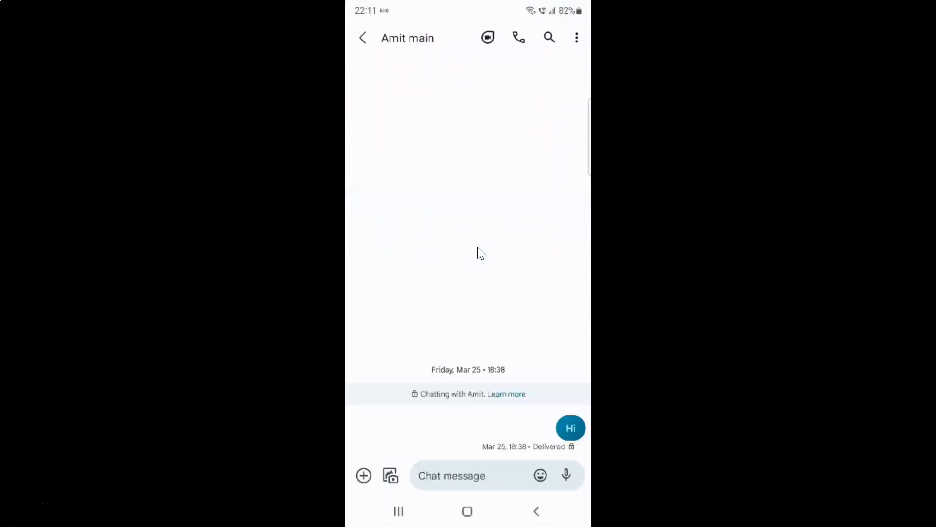
{"action": "left_click", "coordinate": [467, 475]}
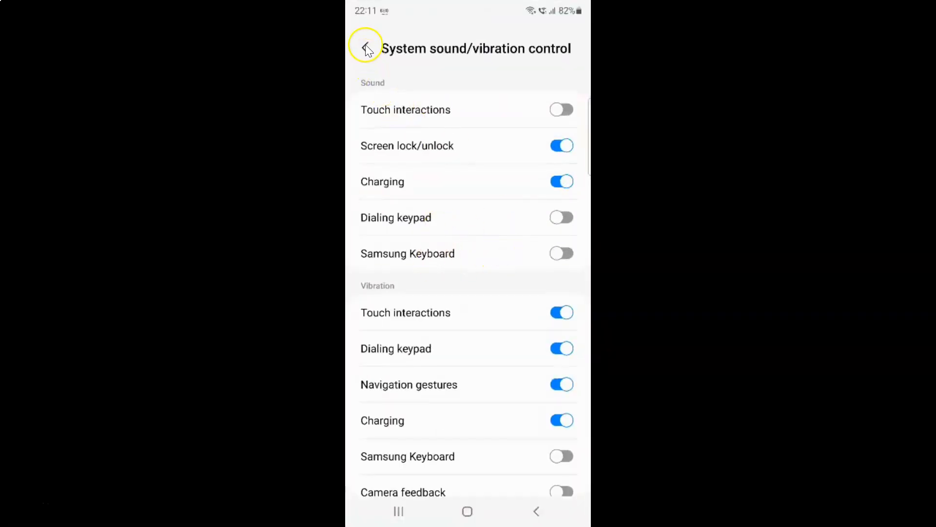
Step: Leave System sound/vibration control, landing on the recent apps overview
{"action": "left_click", "coordinate": [366, 49]}
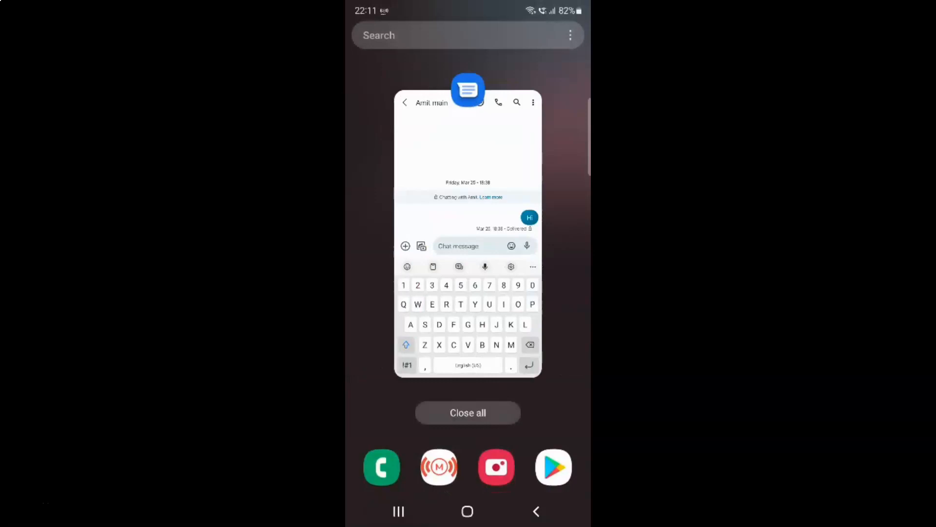
Step: Close all recent apps and return to the One UI home screen
{"action": "left_click", "coordinate": [467, 412]}
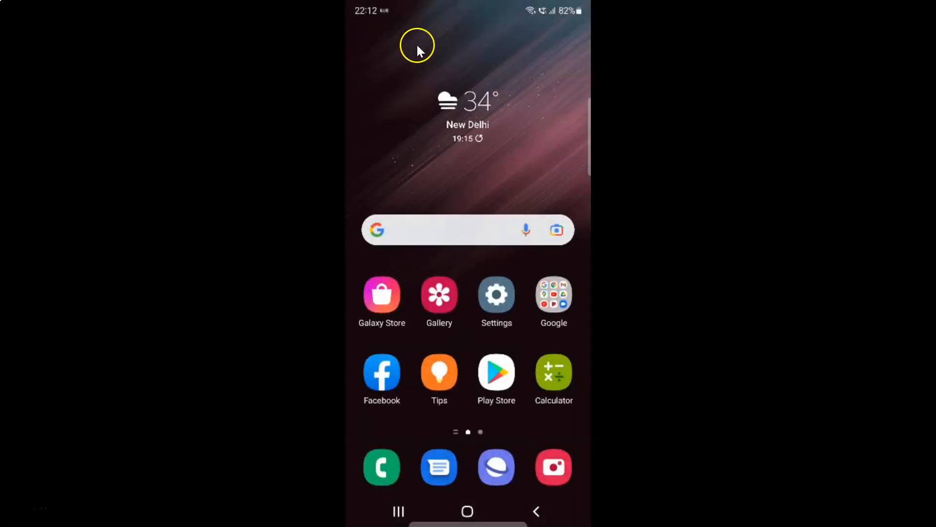
{"action": "mouse_move", "coordinate": [483, 158]}
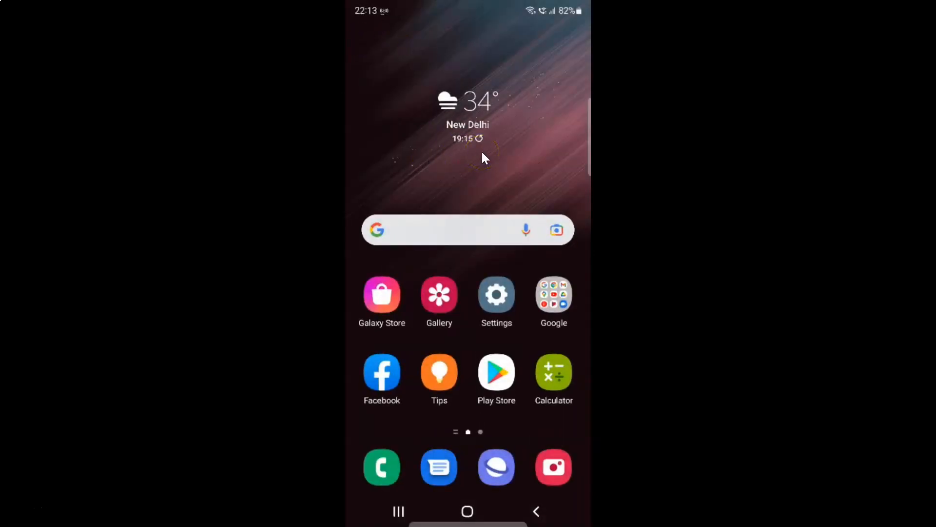